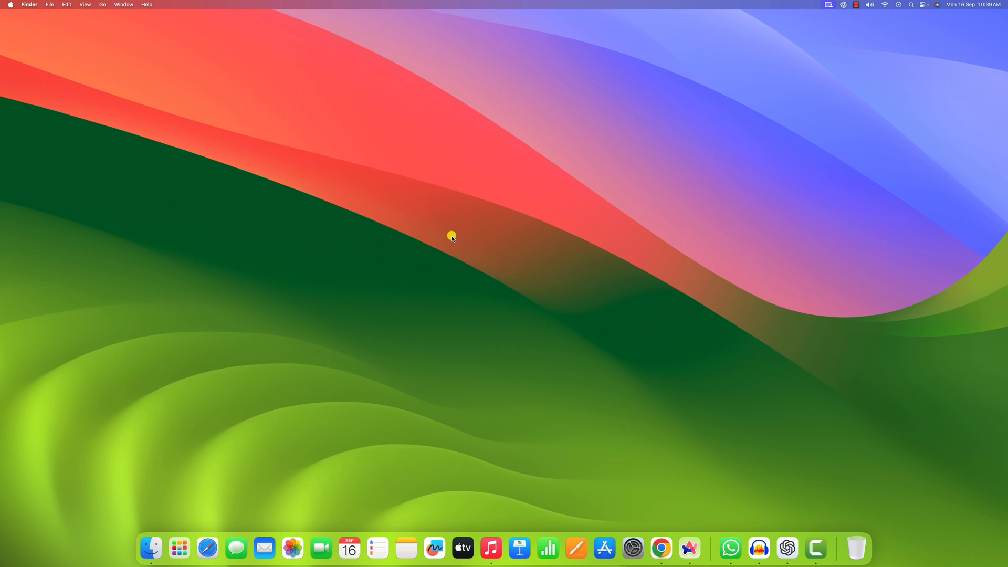
Launch ChatGPT from Spotlight, reveal the past-chats sidebar, and open the account menu.
{"action": "type", "text": "ca"}
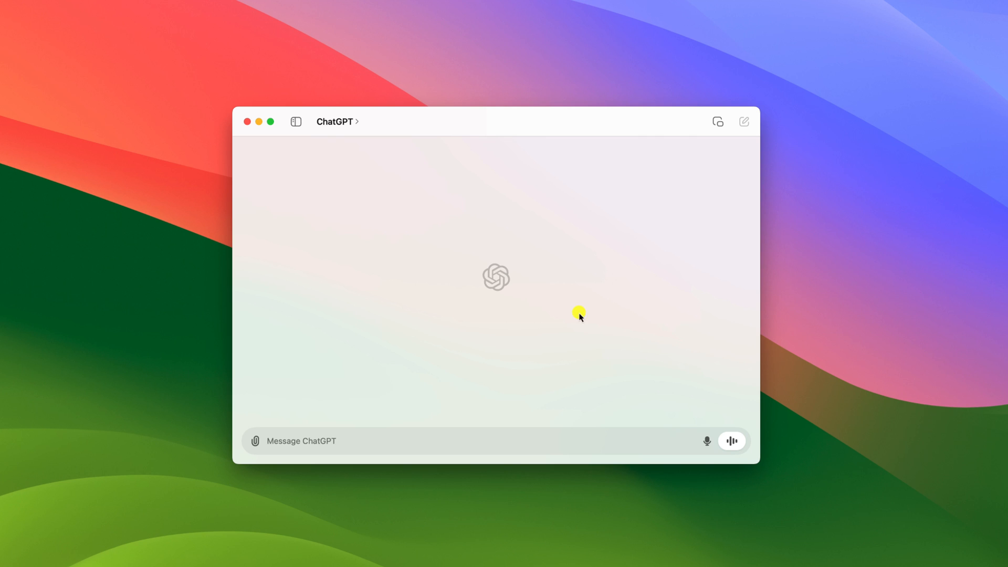
{"action": "mouse_move", "coordinate": [98, 358]}
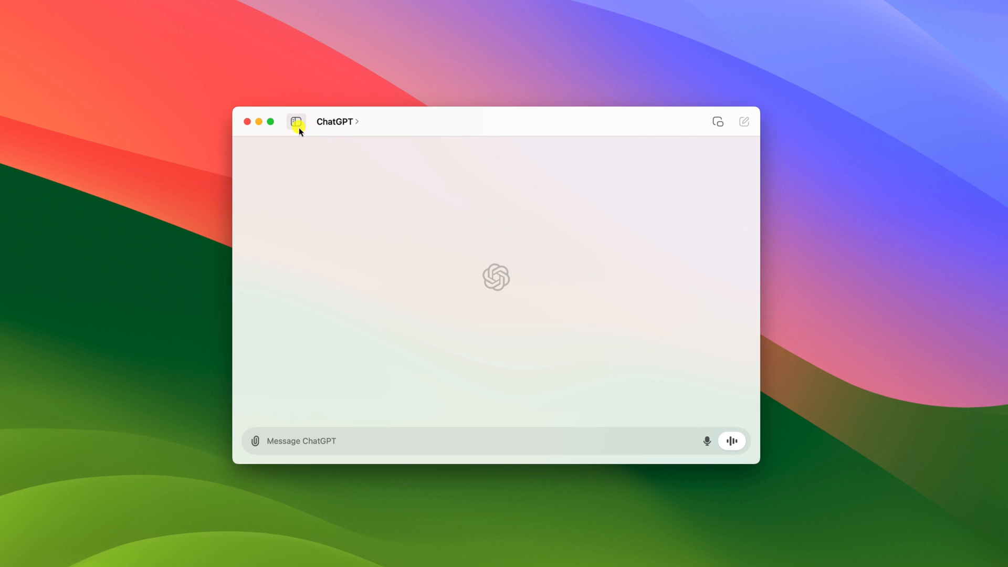
{"action": "left_click", "coordinate": [296, 121]}
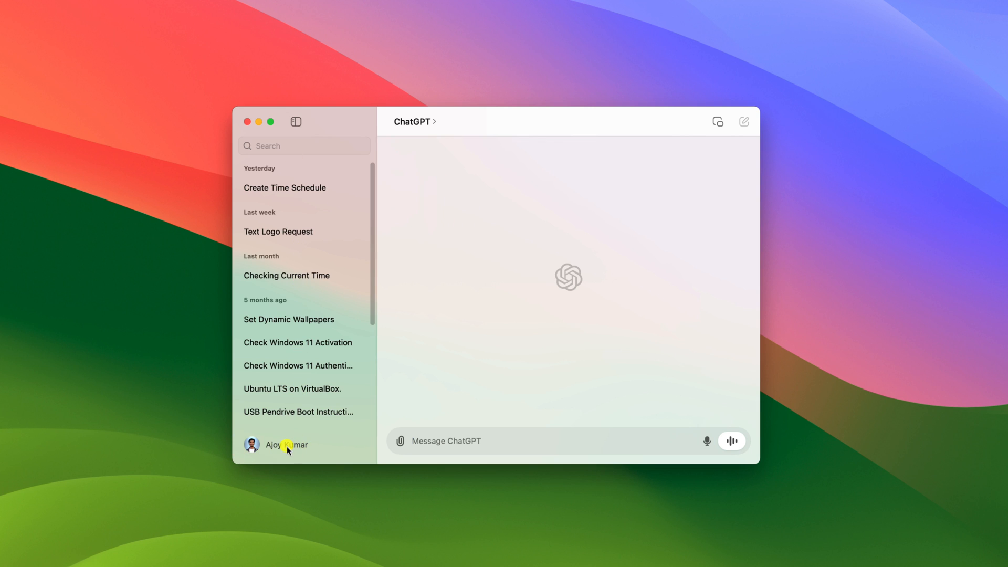
{"action": "left_click", "coordinate": [286, 444]}
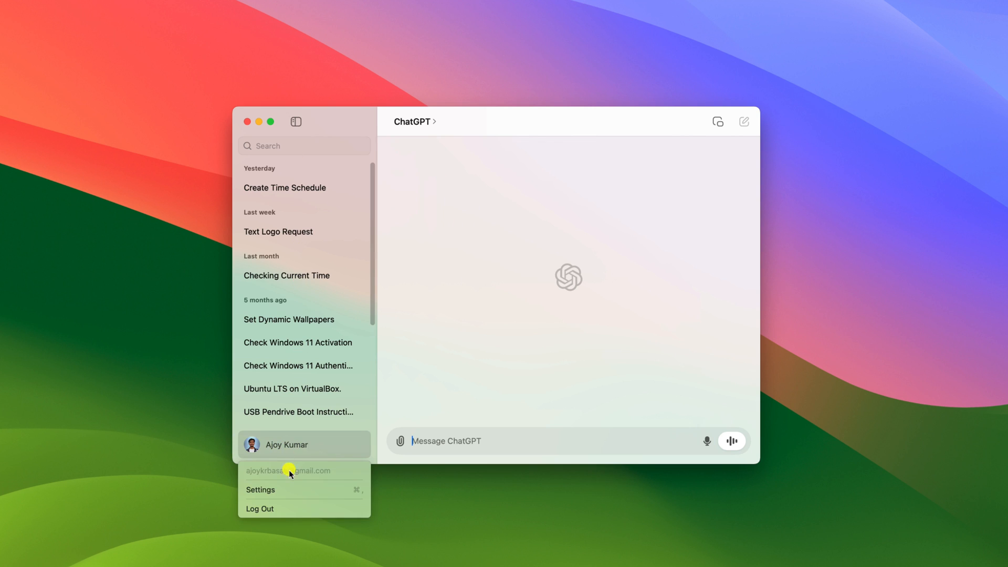
Confirm Delete All Chats under Settings > Data Controls, close Settings, and minimize the window.
{"action": "left_click", "coordinate": [260, 490]}
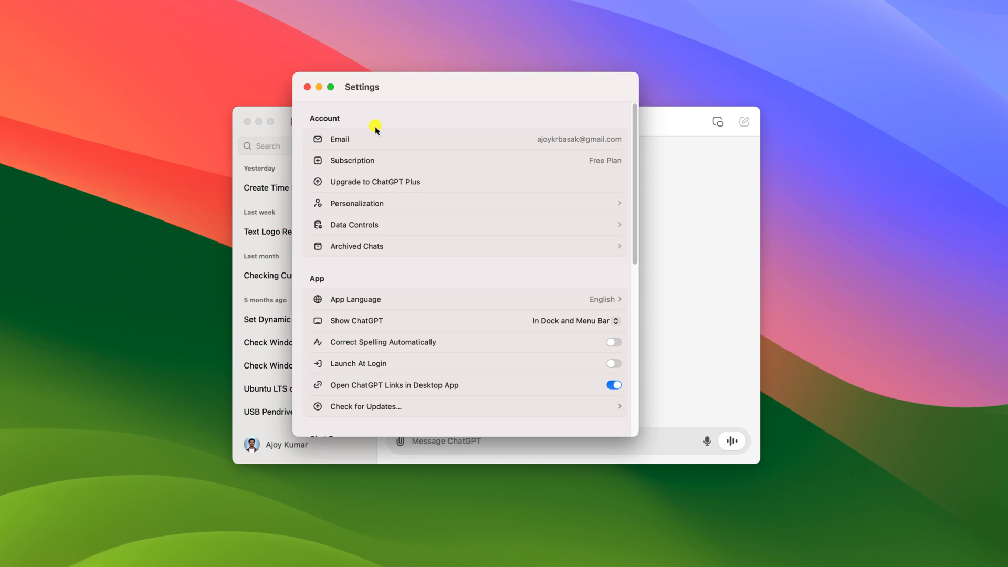
{"action": "mouse_move", "coordinate": [400, 229]}
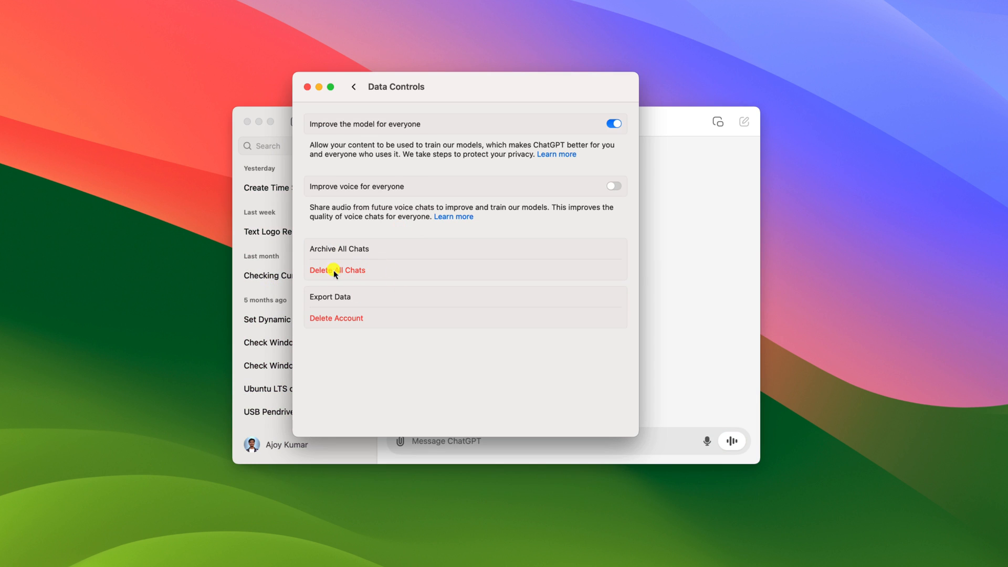
{"action": "left_click", "coordinate": [337, 270]}
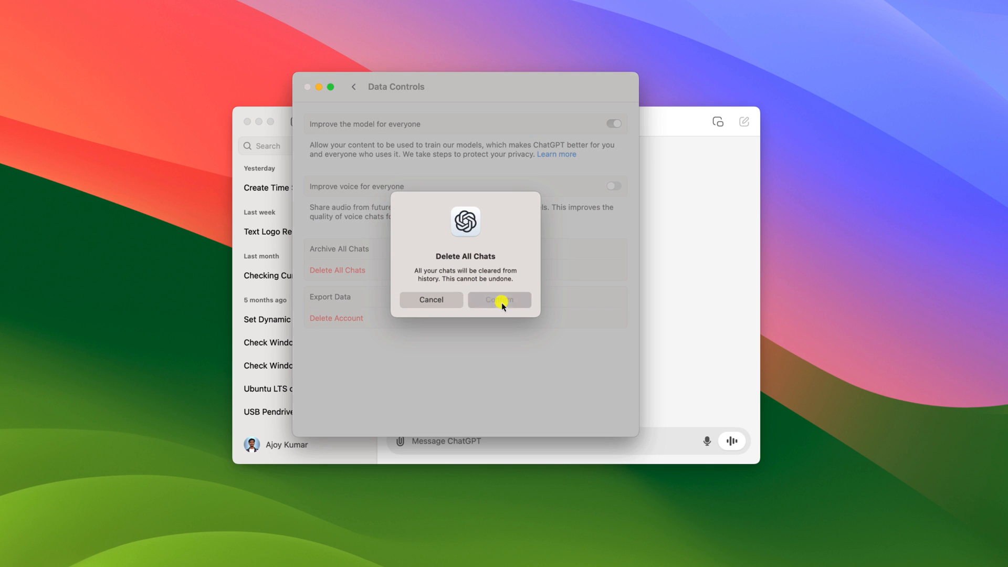
{"action": "left_click", "coordinate": [499, 300]}
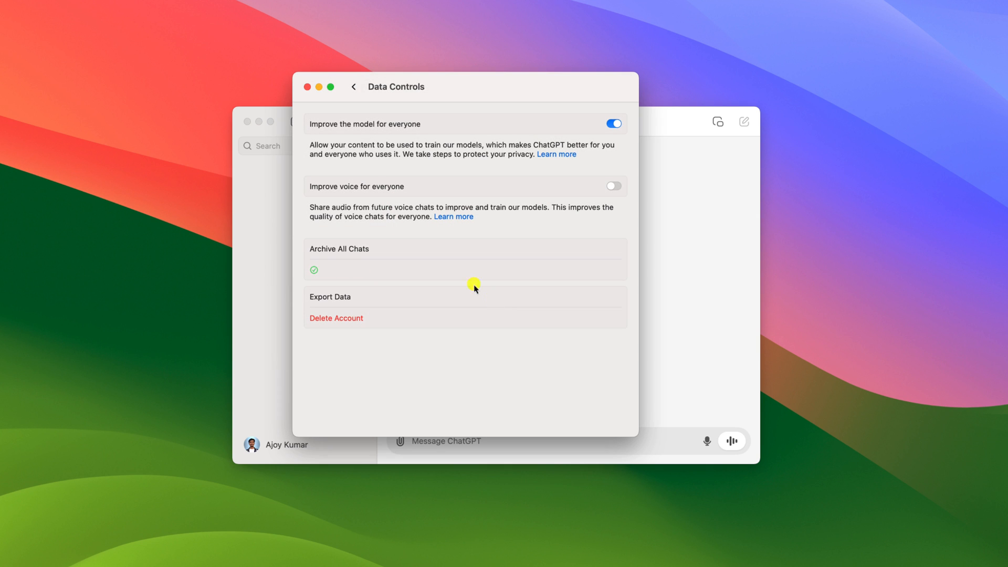
{"action": "left_click", "coordinate": [353, 86]}
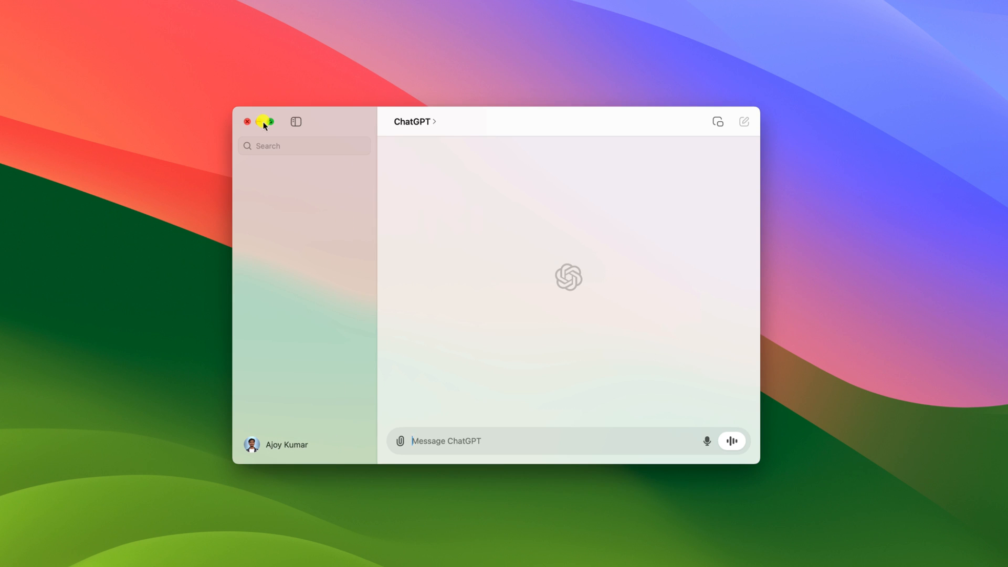
{"action": "left_click", "coordinate": [263, 121]}
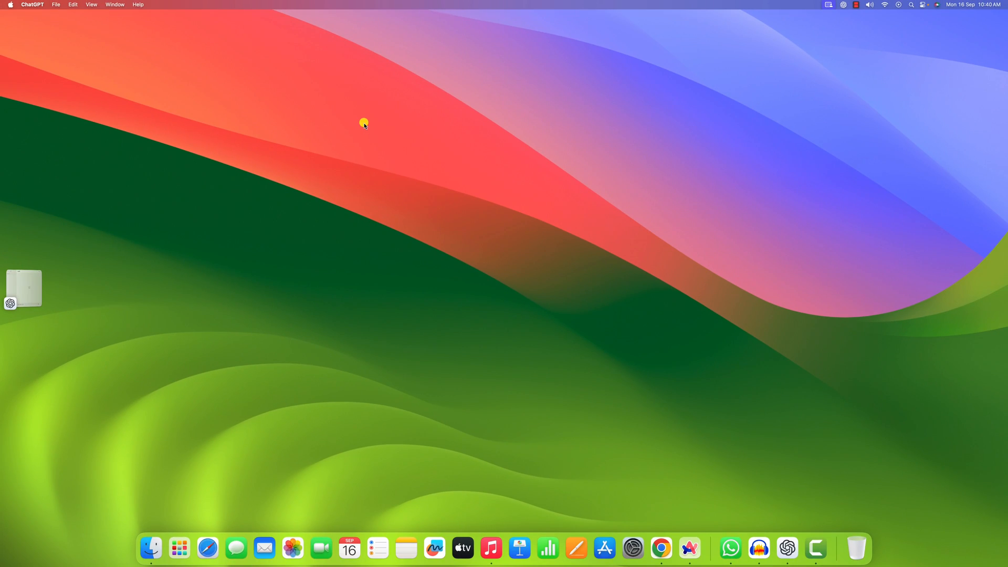